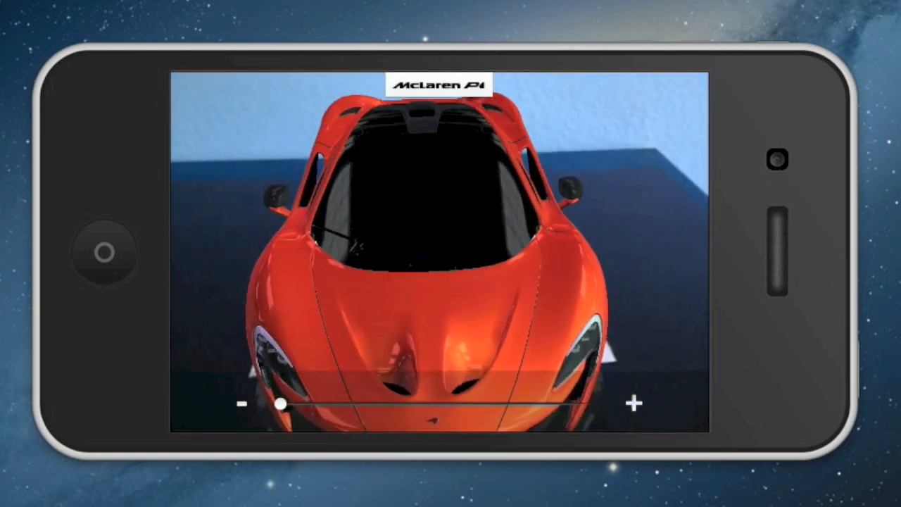
Step: Rotate the orange McLaren P1 model so its front end faces the viewer
{"action": "left_click_drag", "start_coordinate": [280, 402], "coordinate": [590, 403]}
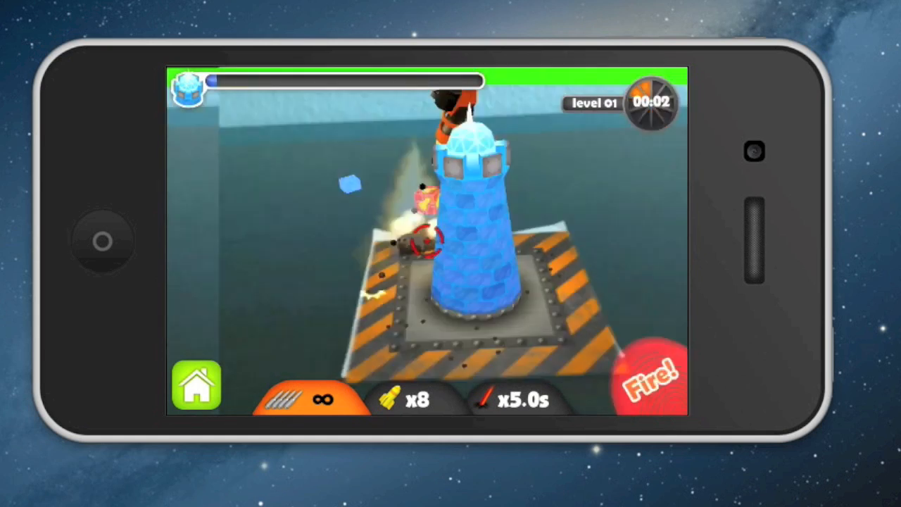
Step: Fire the tower's weapon at the enemies attacking the blue tower in level 01
{"action": "left_click", "coordinate": [648, 380]}
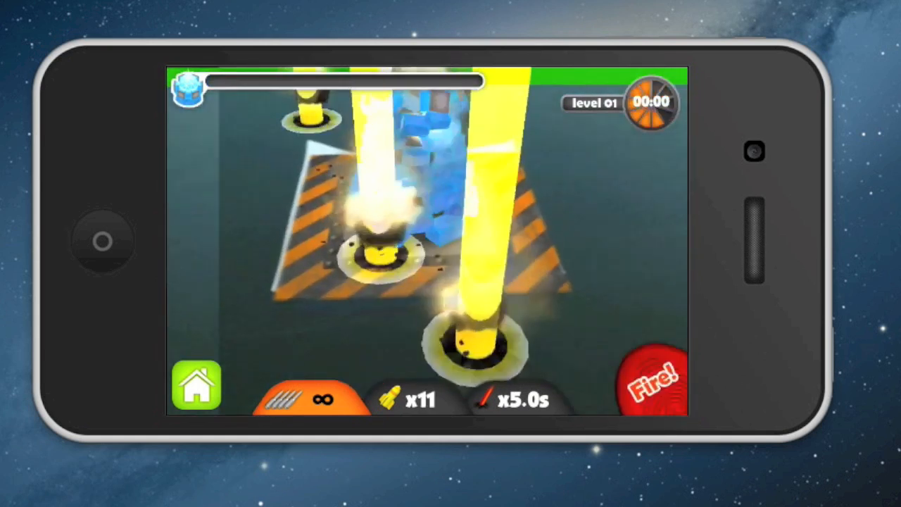